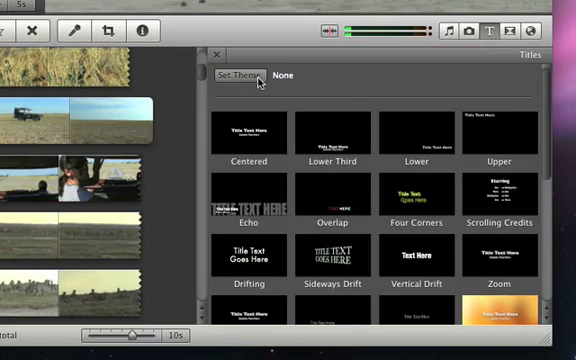
# Bring up the Set Theme dialog for the African safari project
pyautogui.click(244, 76)
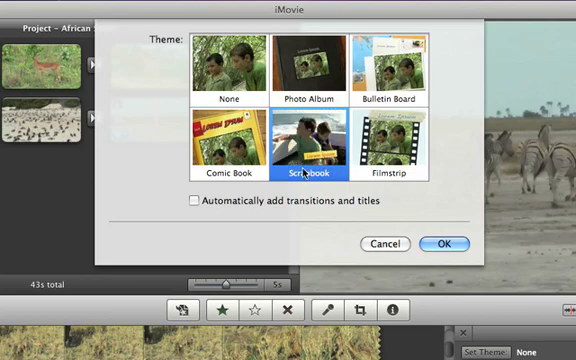
# Enable 'Automatically add transitions and titles' with 'Extend ends and maintain duration' for Scrapbook
pyautogui.click(192, 204)
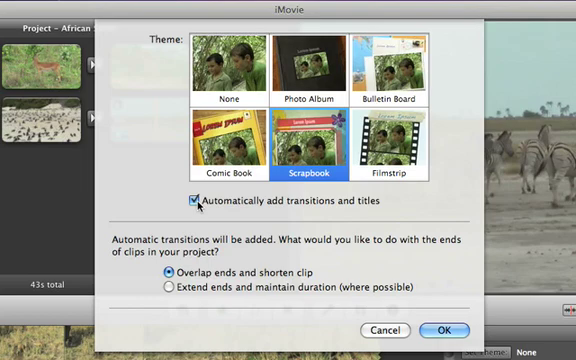
pyautogui.moveTo(168, 274)
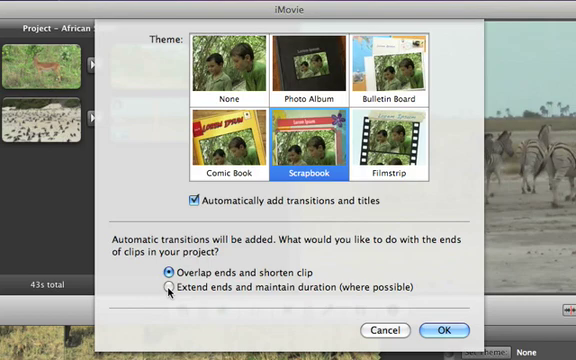
pyautogui.click(164, 288)
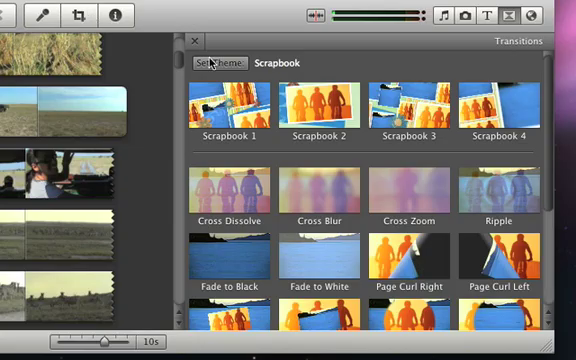
# Switch the theme to Comic Book with 'Automatically add transitions and titles' checked
pyautogui.click(218, 62)
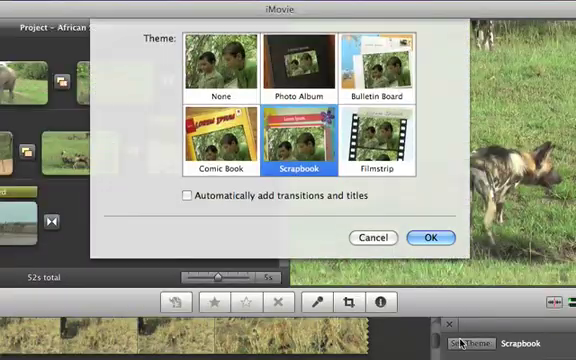
pyautogui.click(216, 136)
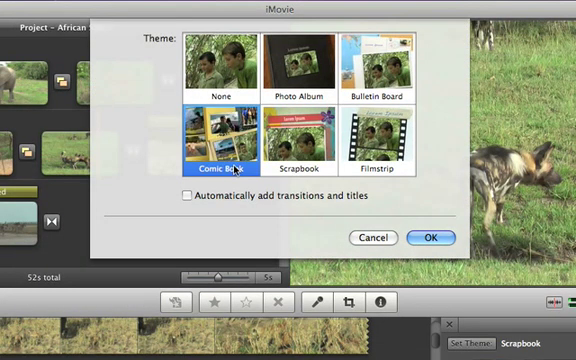
pyautogui.click(174, 198)
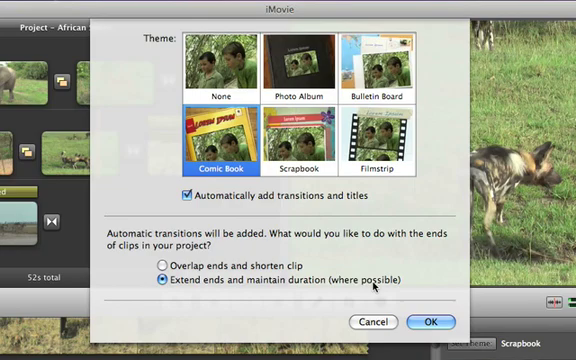